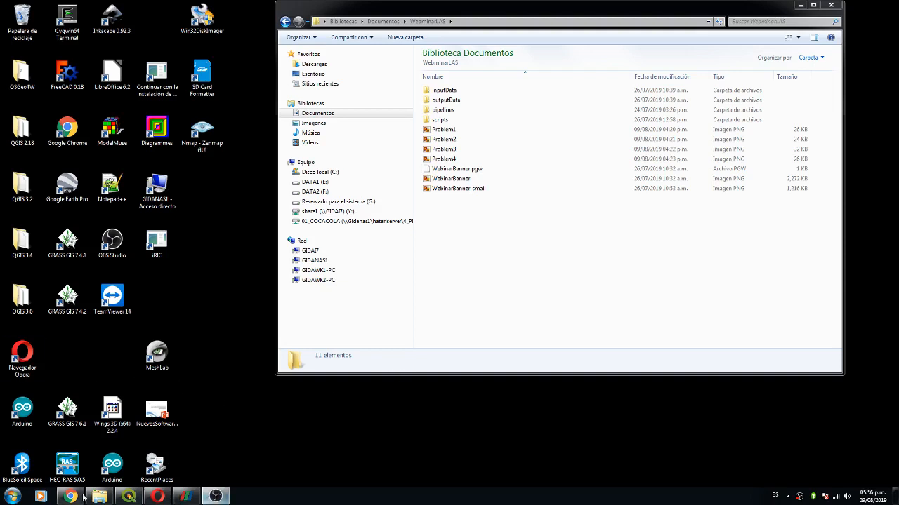
mouse_move(216, 497)
text(pdal)
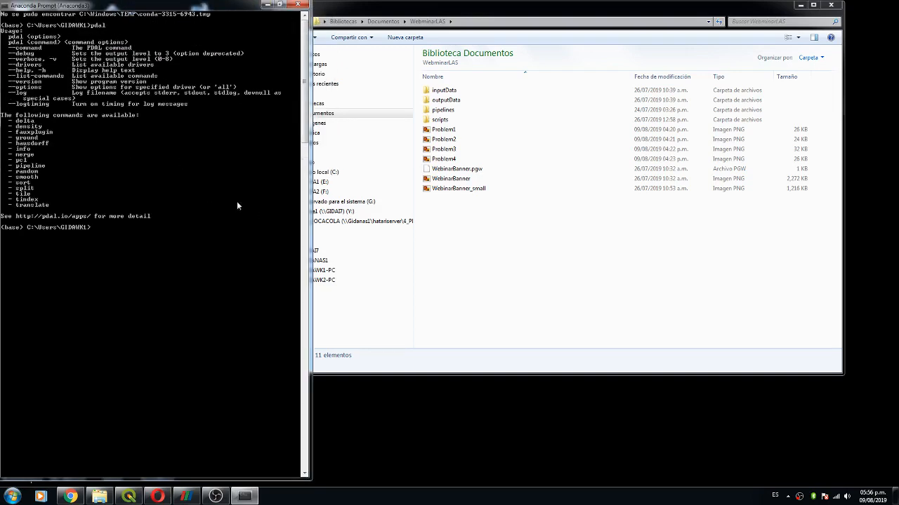
mouse_move(129, 169)
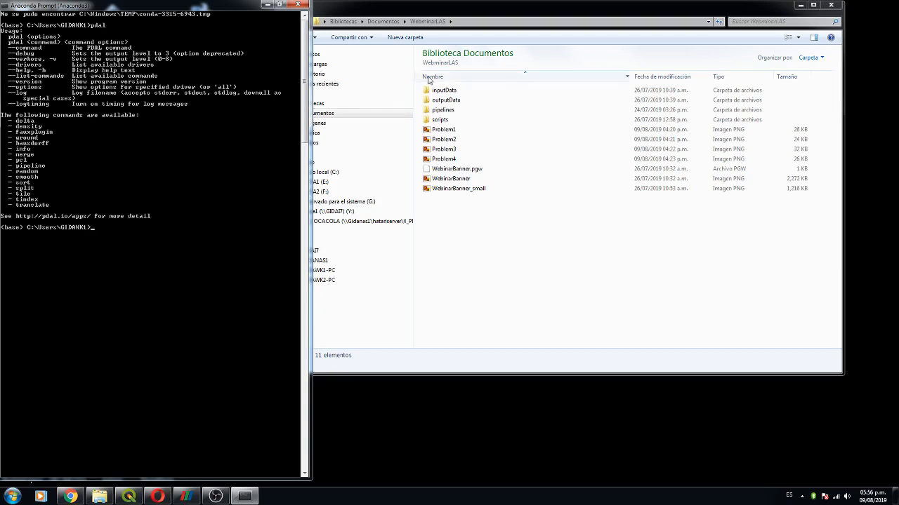
View the Problem1 screenshot of conda's pdal install failing to solve the frozen environment.
click(444, 129)
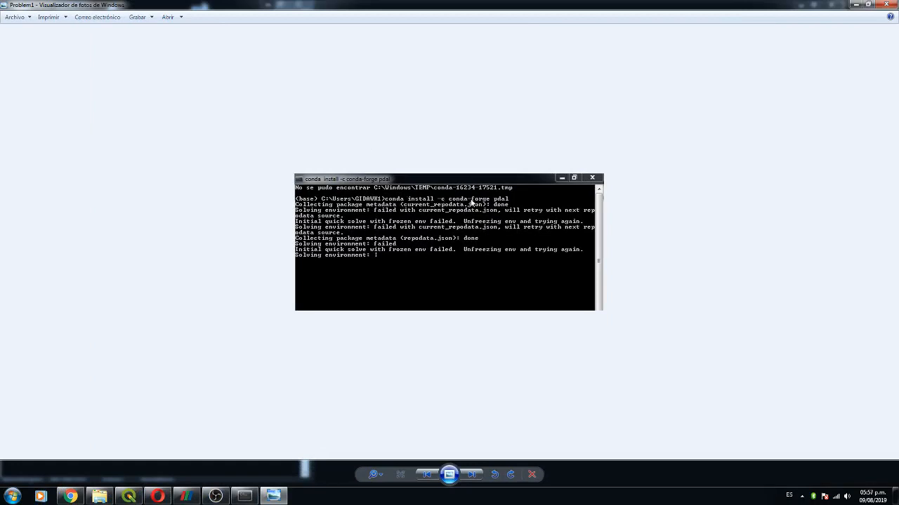
mouse_move(570, 255)
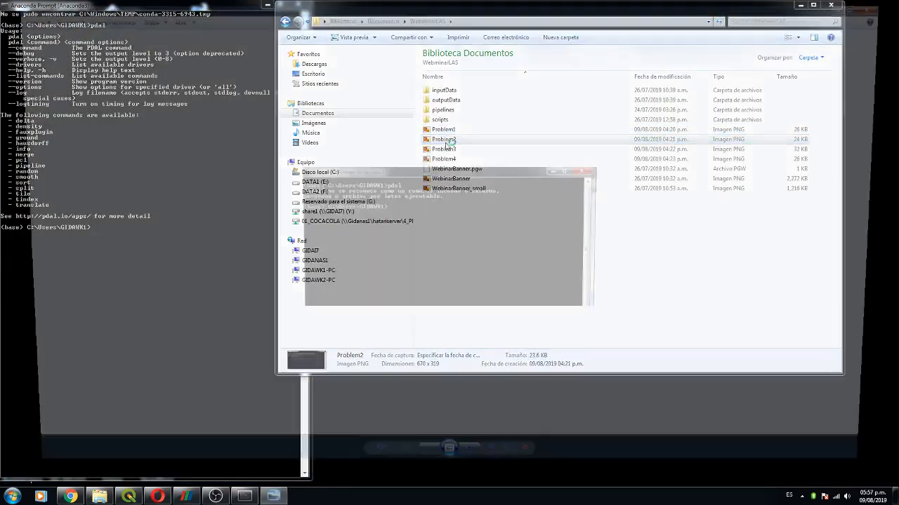
View the Problem2 screenshot where pdal is not recognized as a command.
double_click(444, 139)
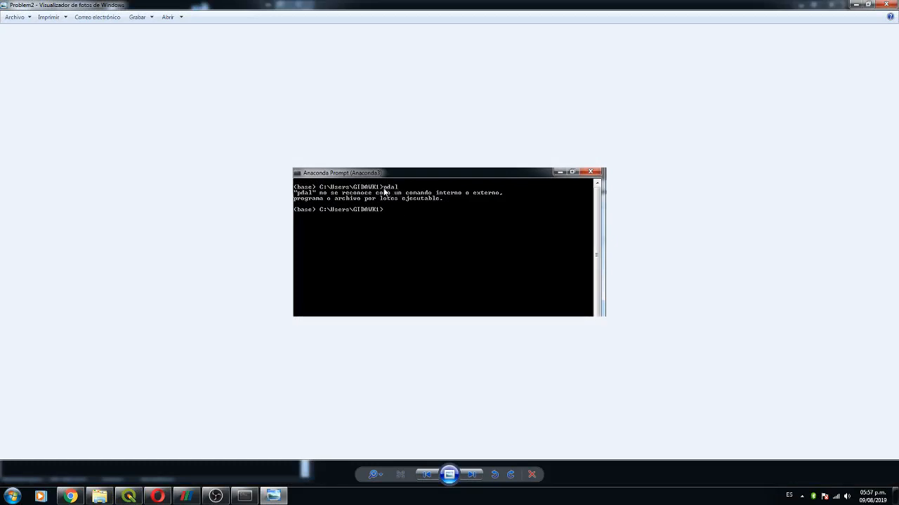
mouse_move(396, 202)
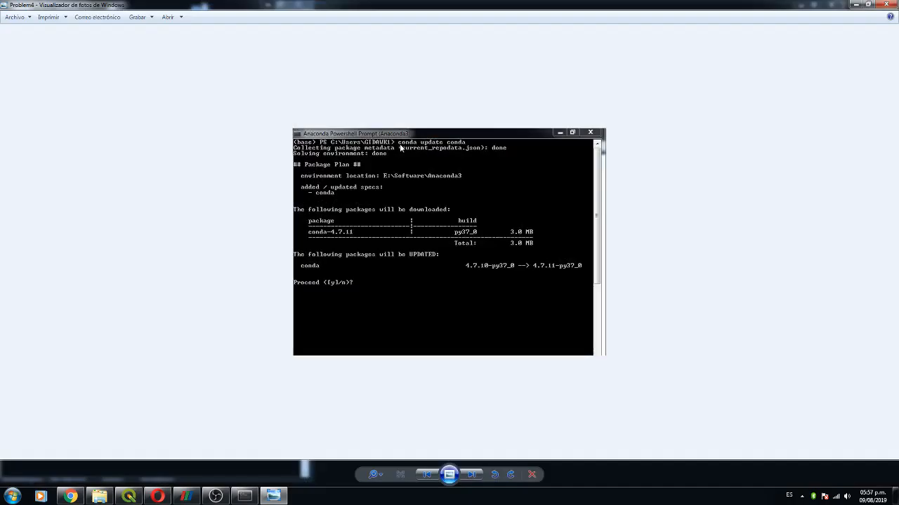
mouse_move(401, 160)
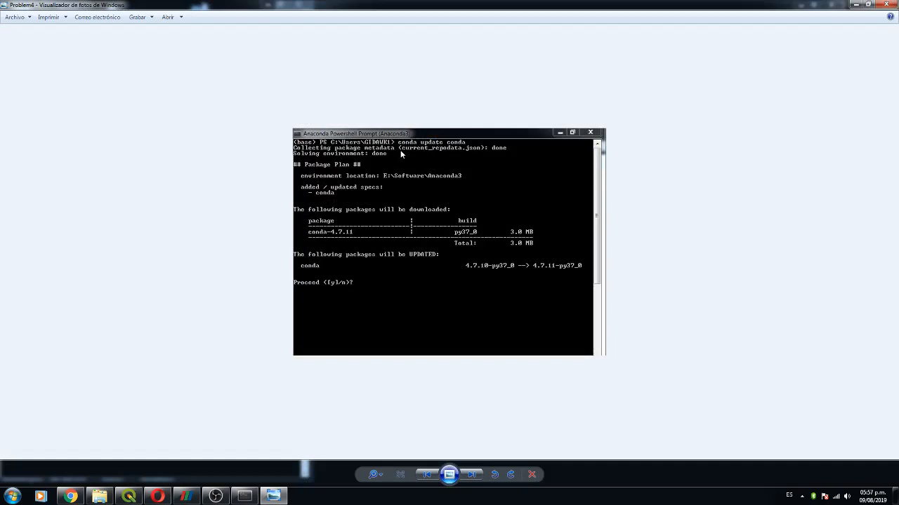
mouse_move(460, 144)
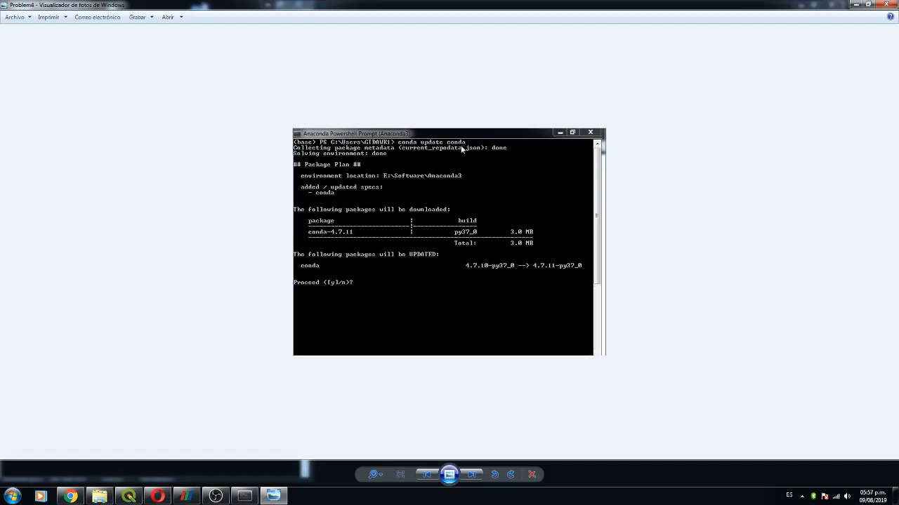
mouse_move(337, 290)
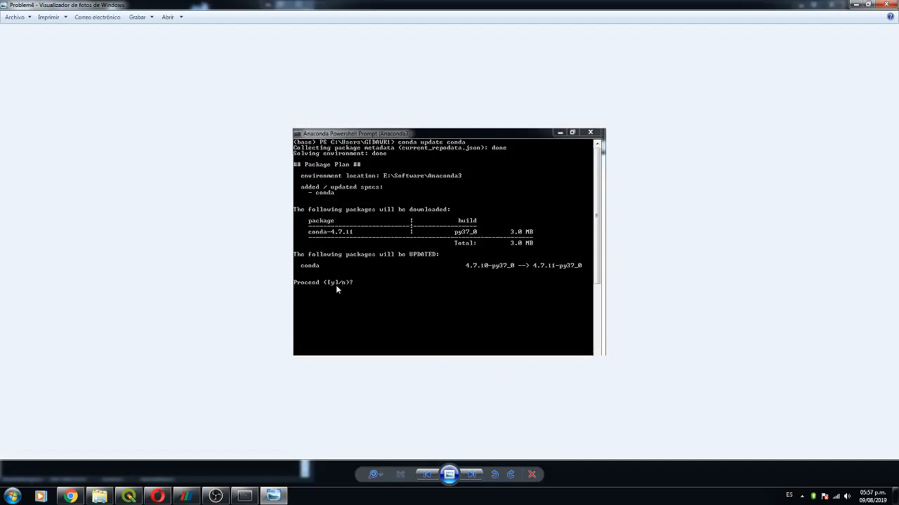
mouse_move(593, 118)
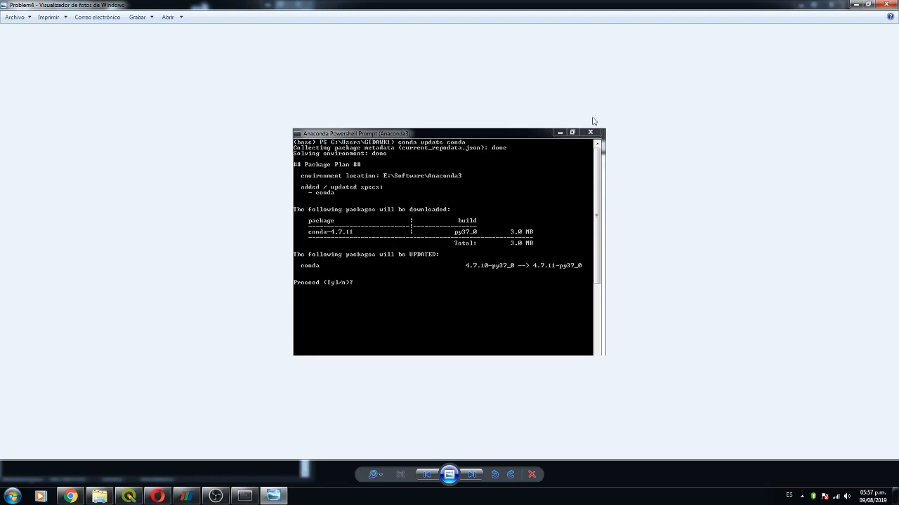